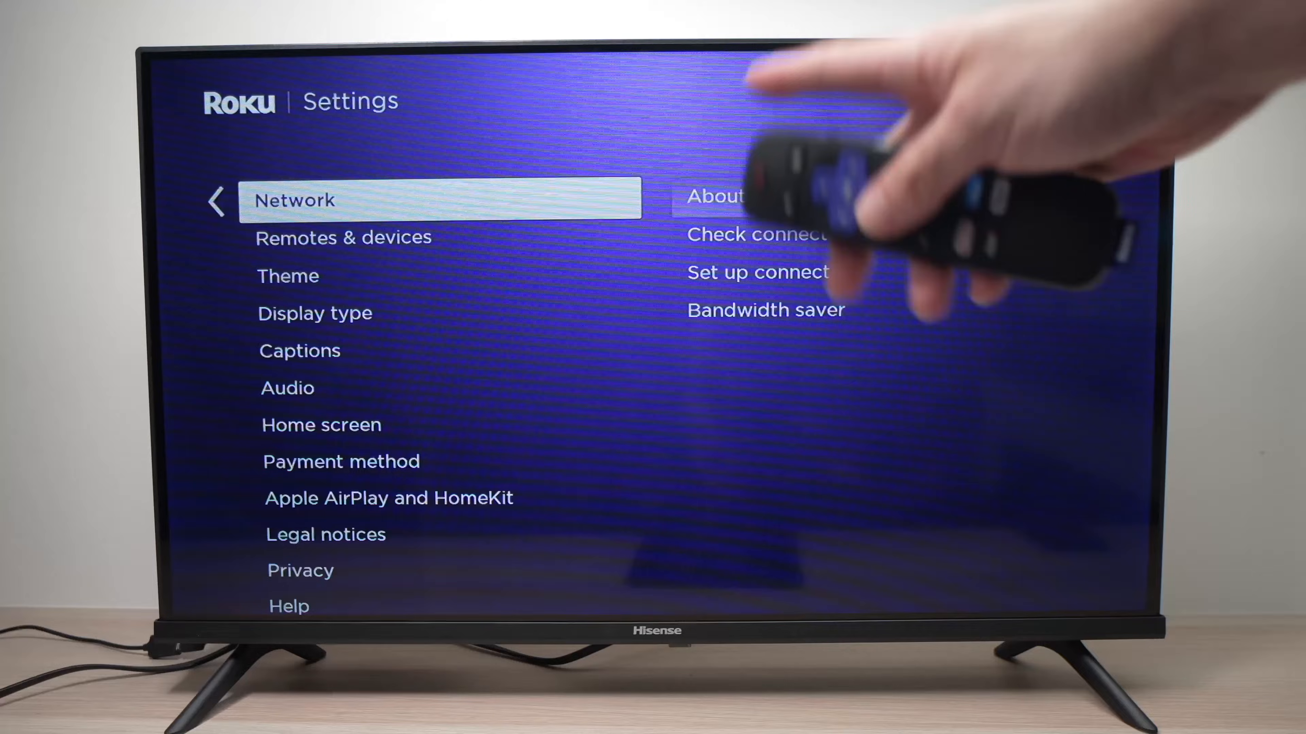
Move down through Roku Settings toward the System update option
{"action": "key", "text": "down"}
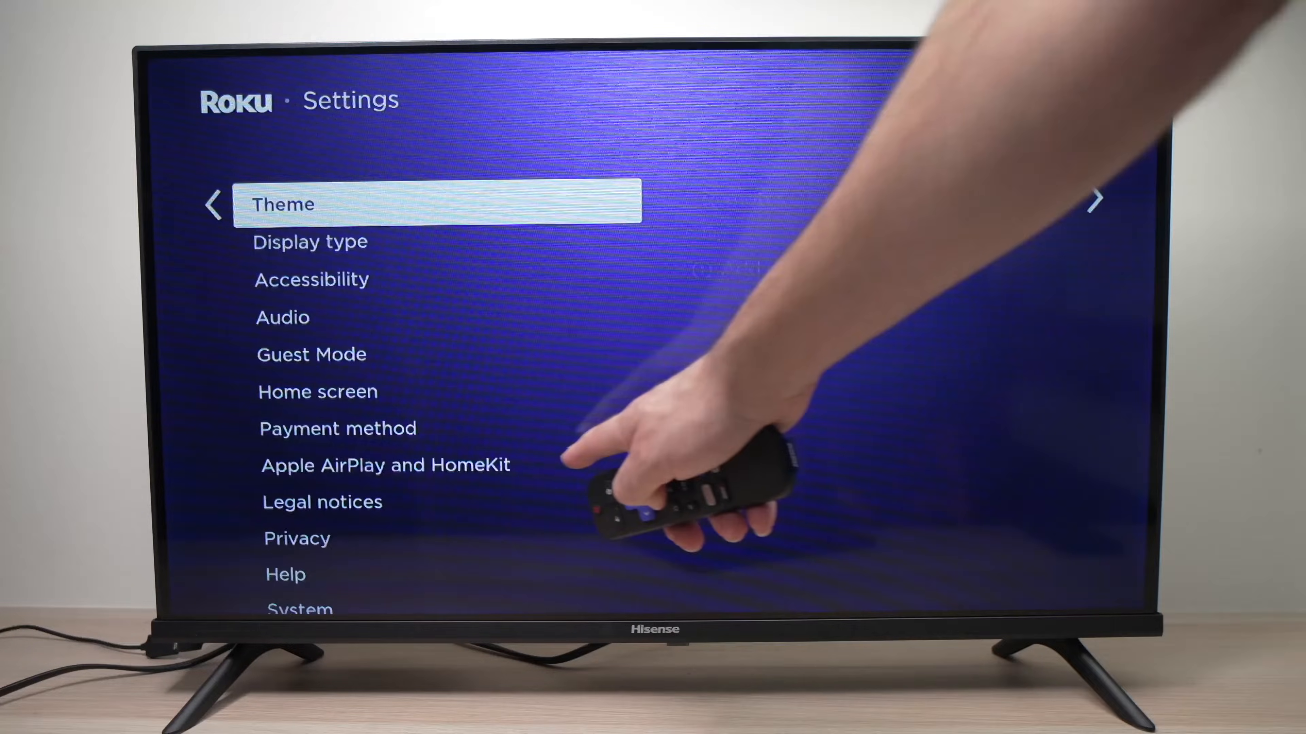
Set AirPlay to On and Require Code to First Time Only in AirPlay and HomeKit settings
{"action": "key", "text": "Down"}
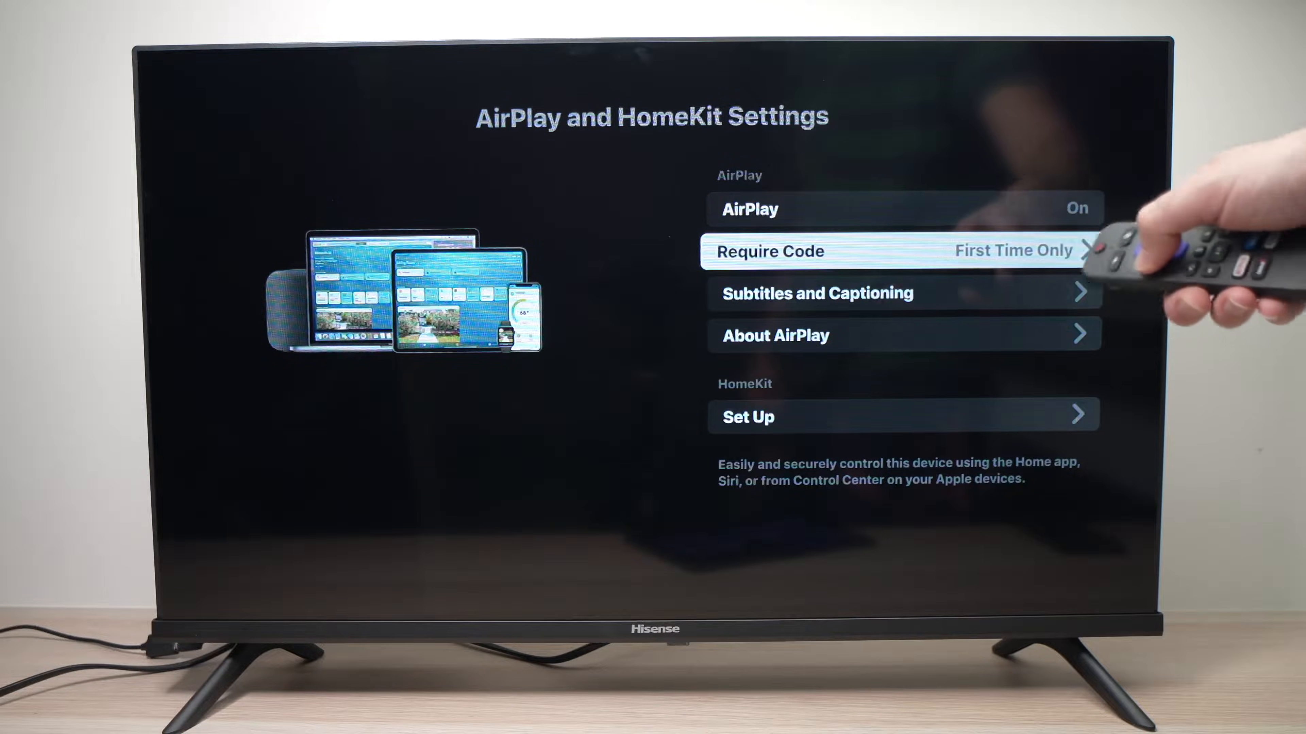
{"action": "left_click", "coordinate": [902, 252]}
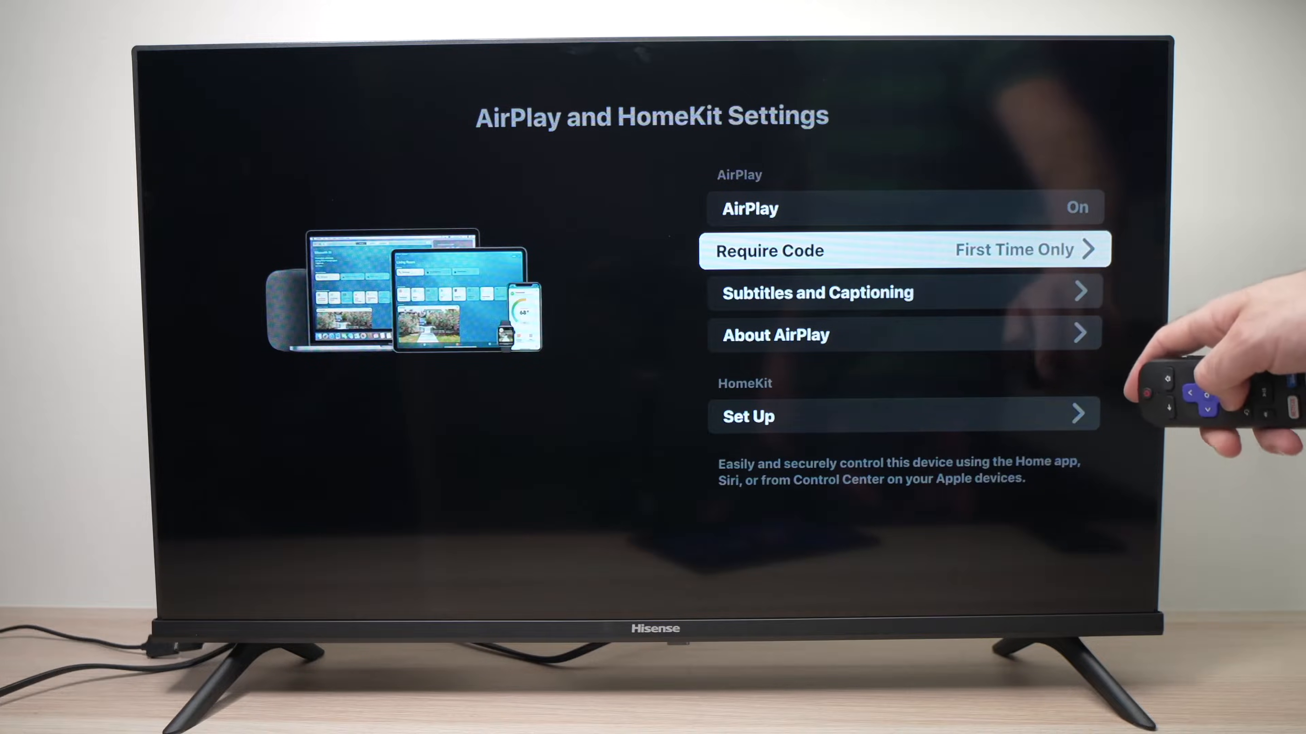
{"action": "key", "text": "down"}
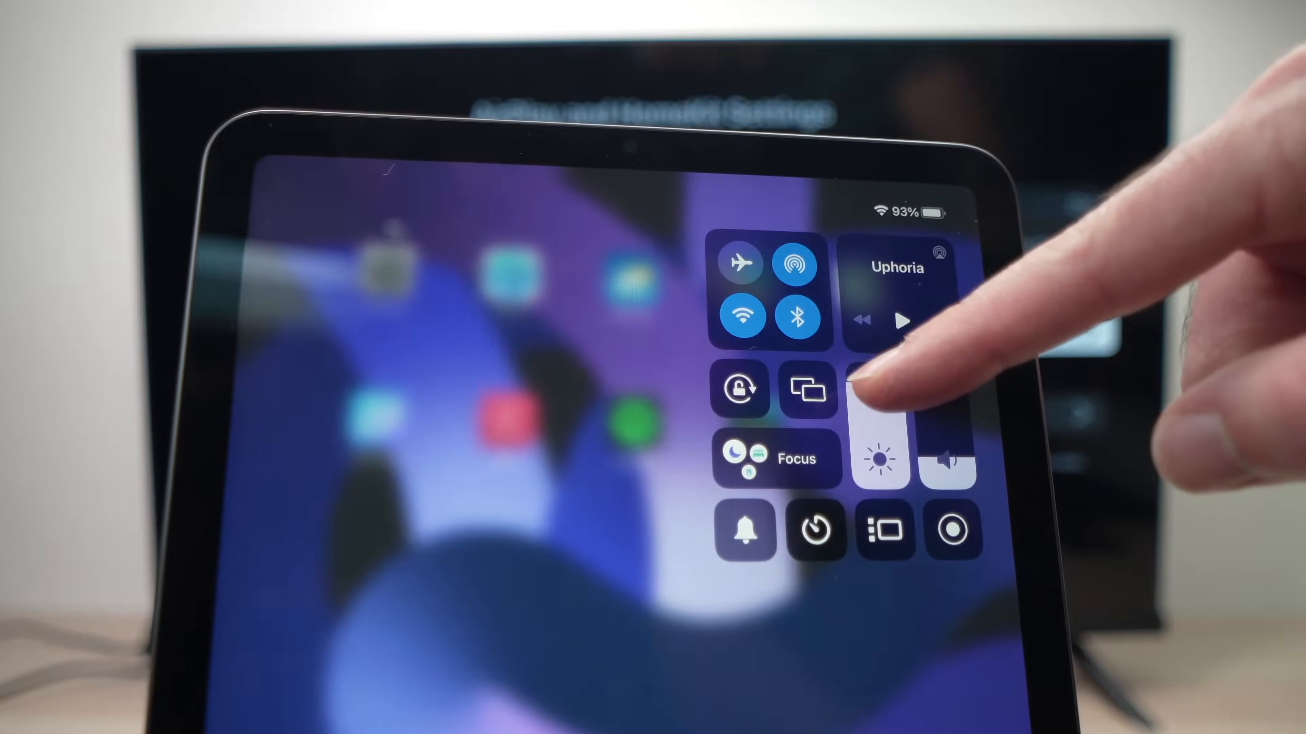
Show the Screen Mirroring device list from the iPad's Control Center
{"action": "left_click", "coordinate": [805, 391]}
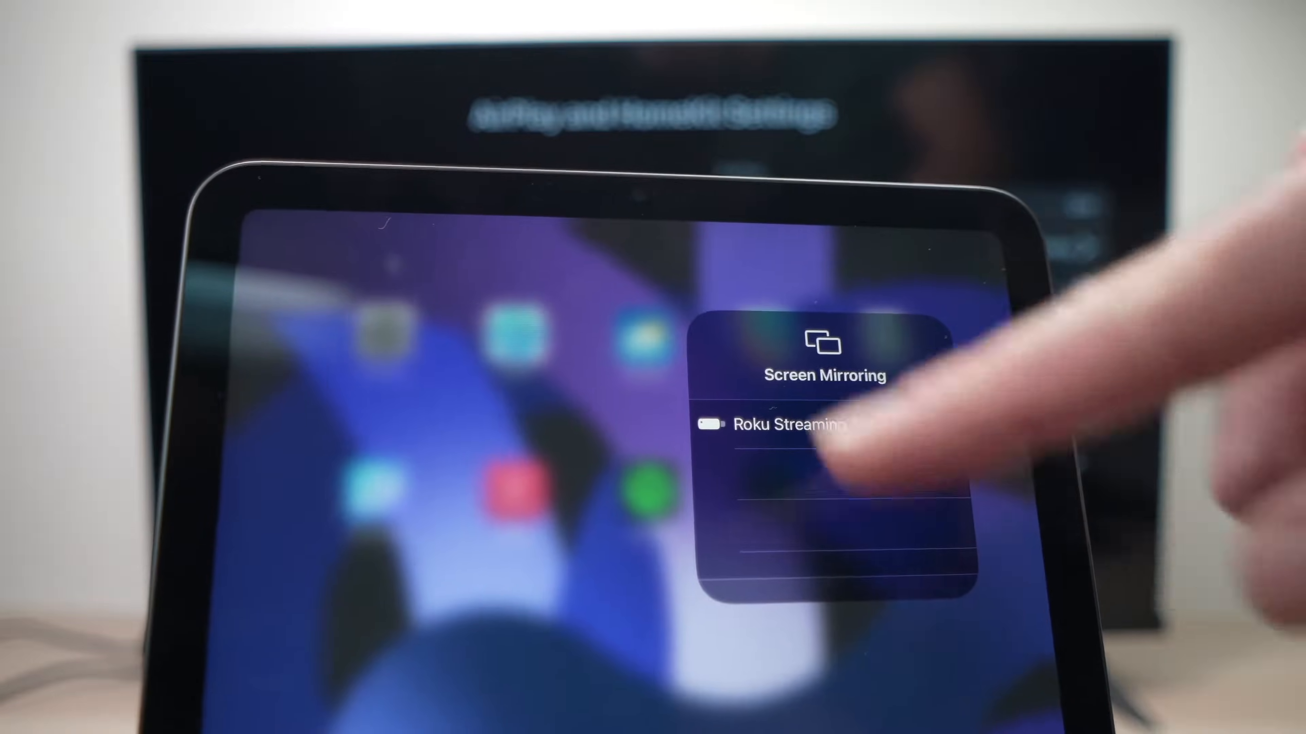
Mirror to the Roku Streaming Stick, confirming the TV's four-digit AirPlay passcode with OK
{"action": "left_click", "coordinate": [789, 425]}
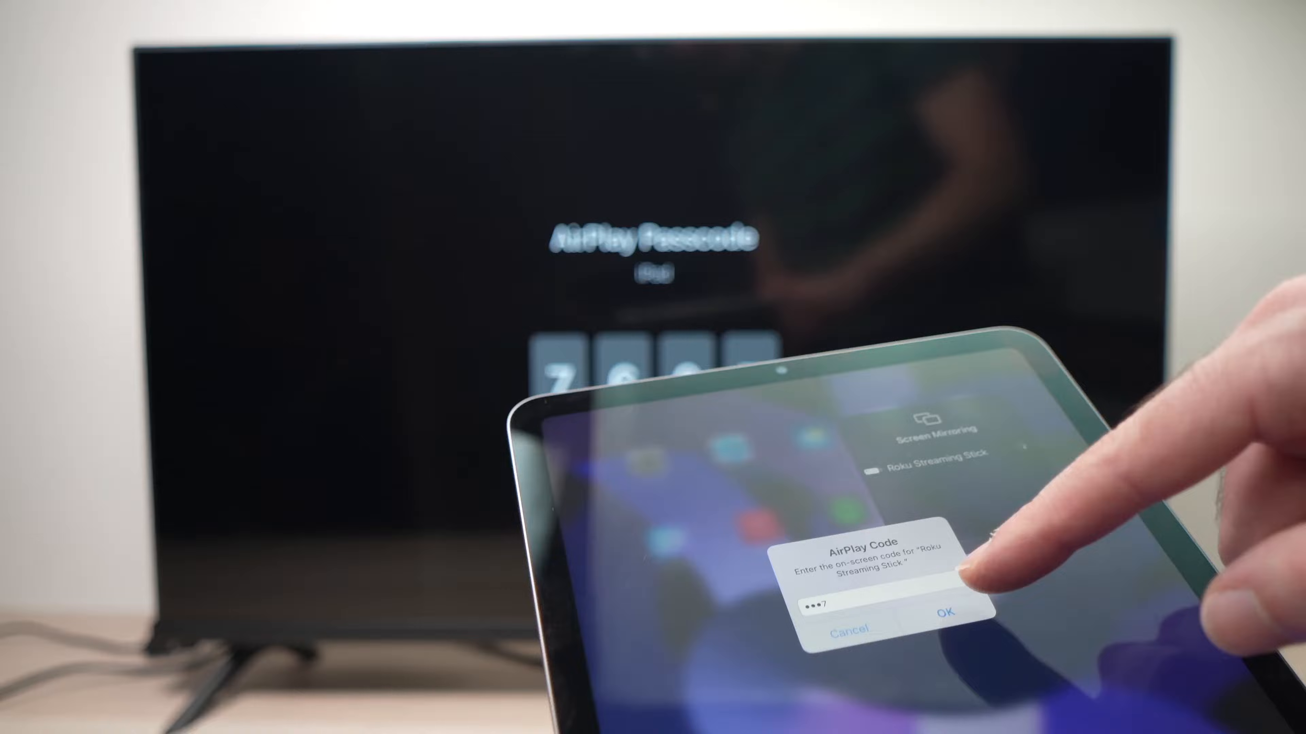
{"action": "left_click", "coordinate": [944, 612]}
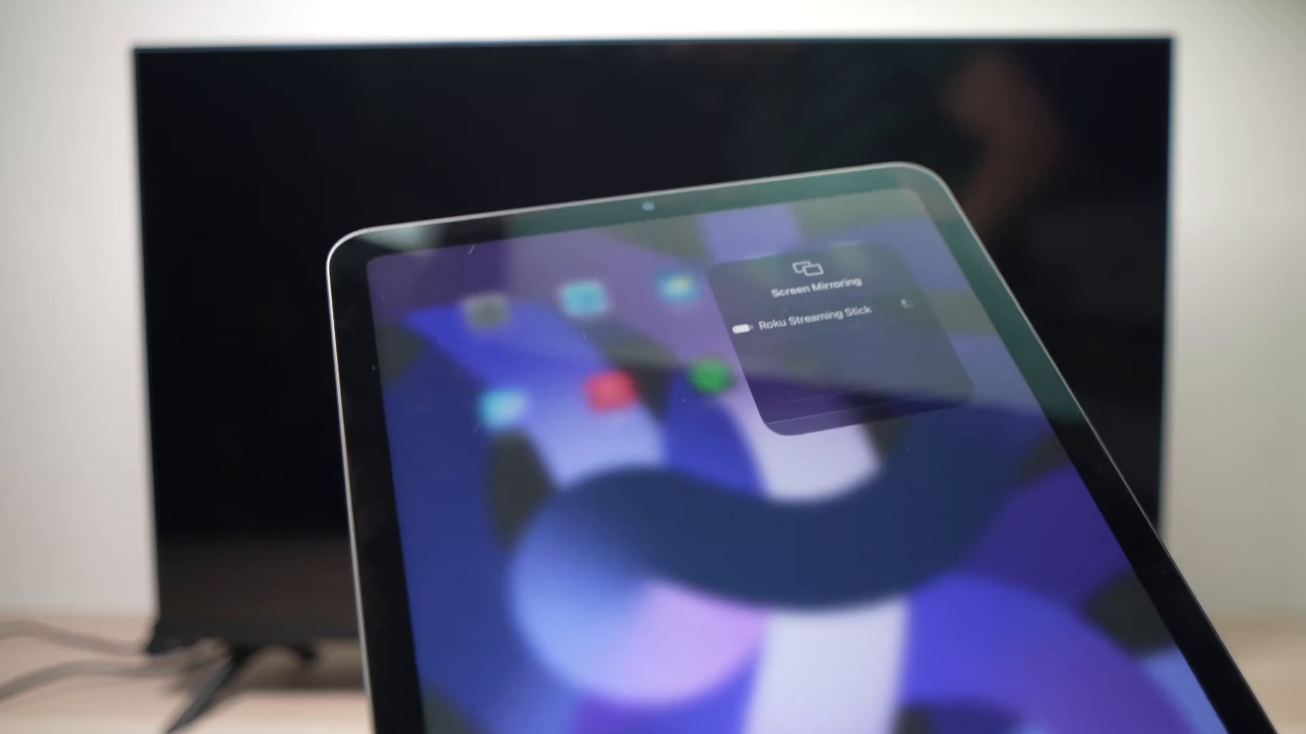